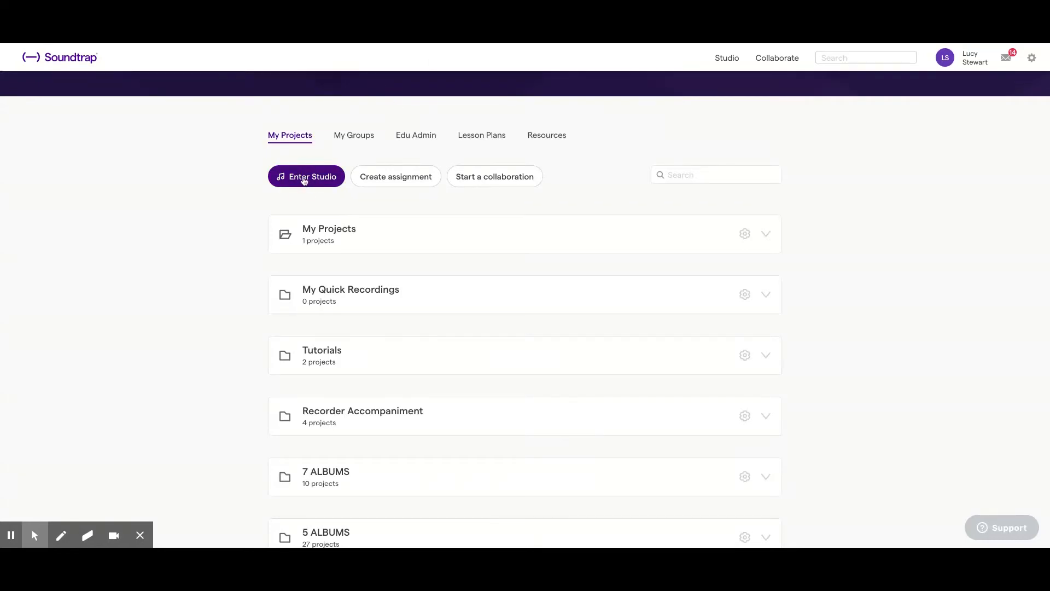
# Step: Enter the studio and start a new Music project
pyautogui.click(306, 176)
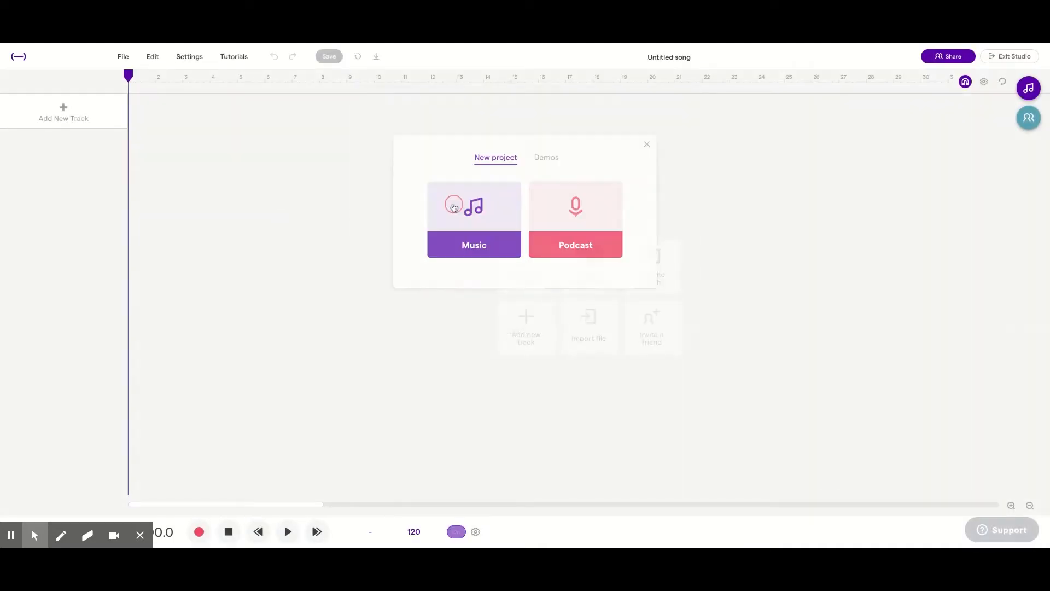
pyautogui.click(473, 219)
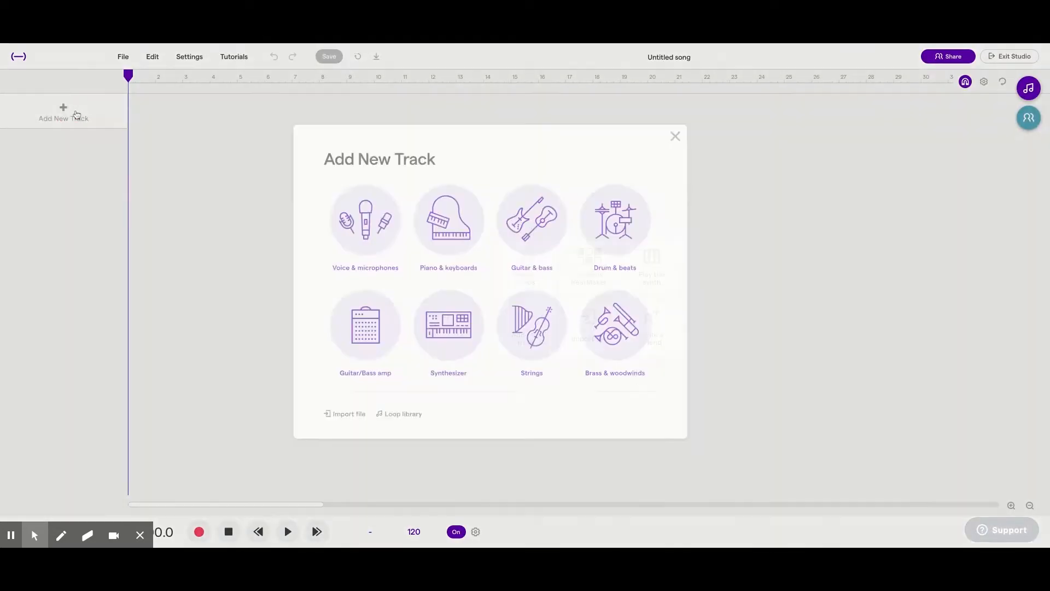
pyautogui.moveTo(659, 227)
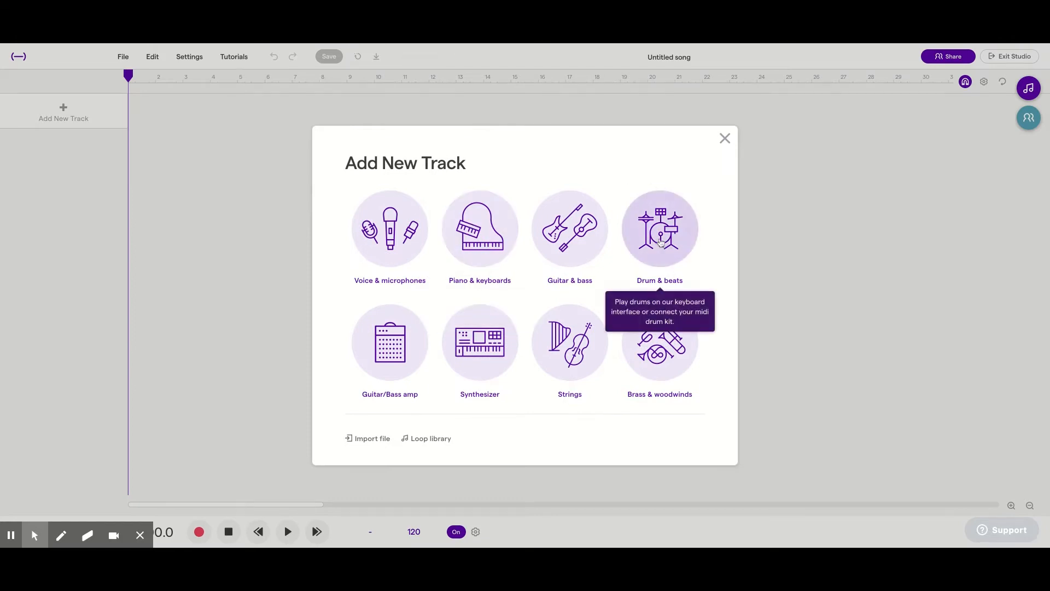
# Step: Add a Drum & beats track and set its kit to the Luv machine preset found by searching 'luv'
pyautogui.click(659, 227)
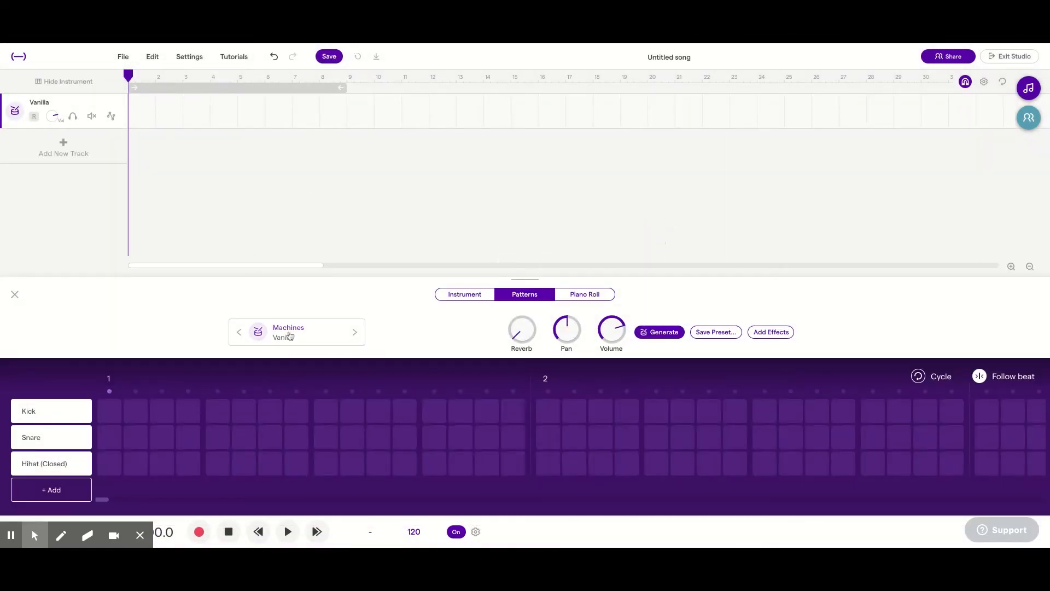
pyautogui.click(258, 331)
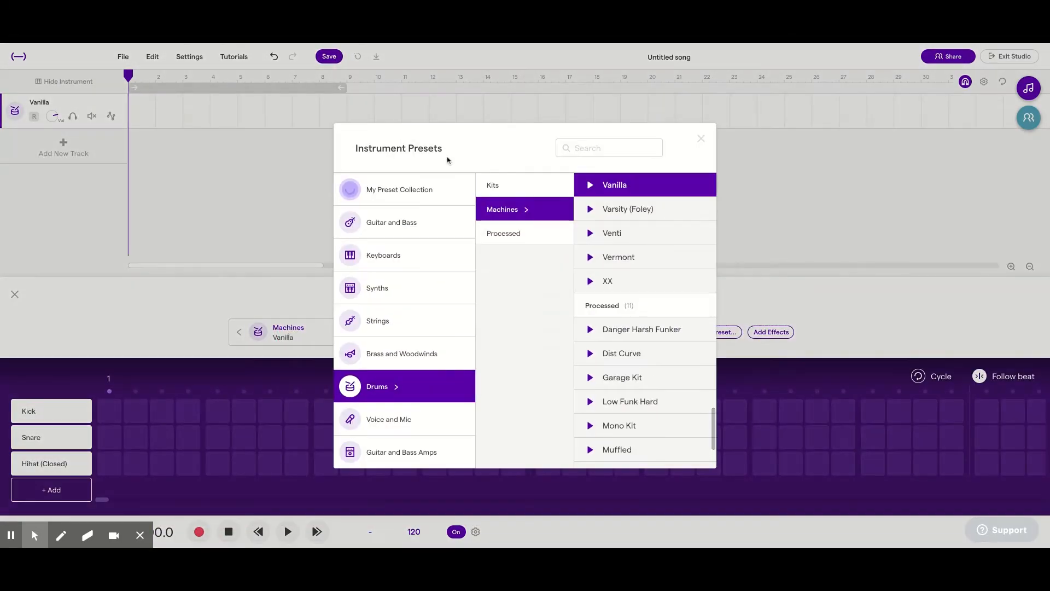
pyautogui.click(606, 147)
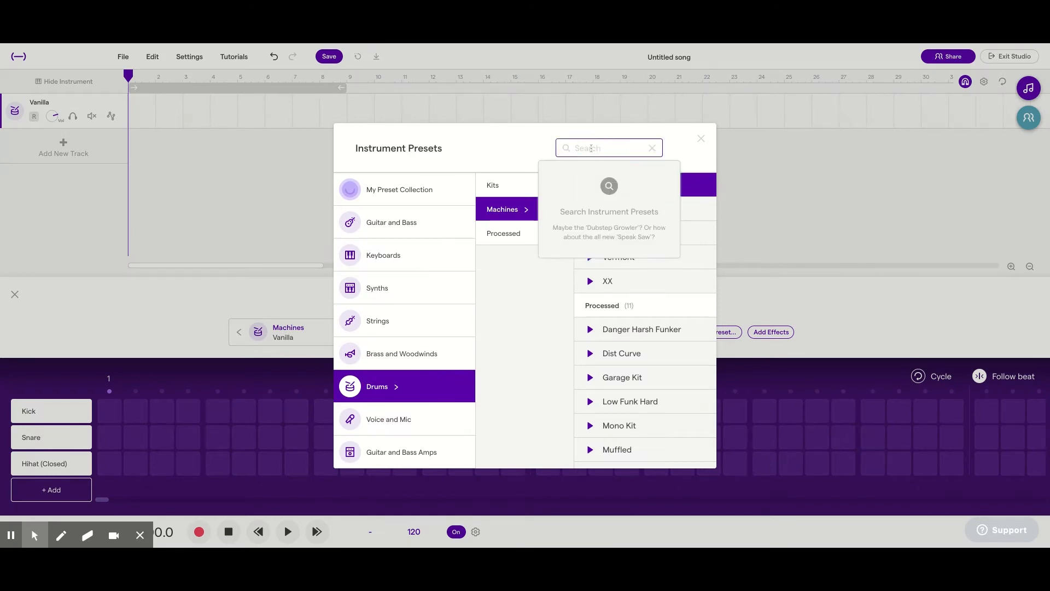
pyautogui.write('luv')
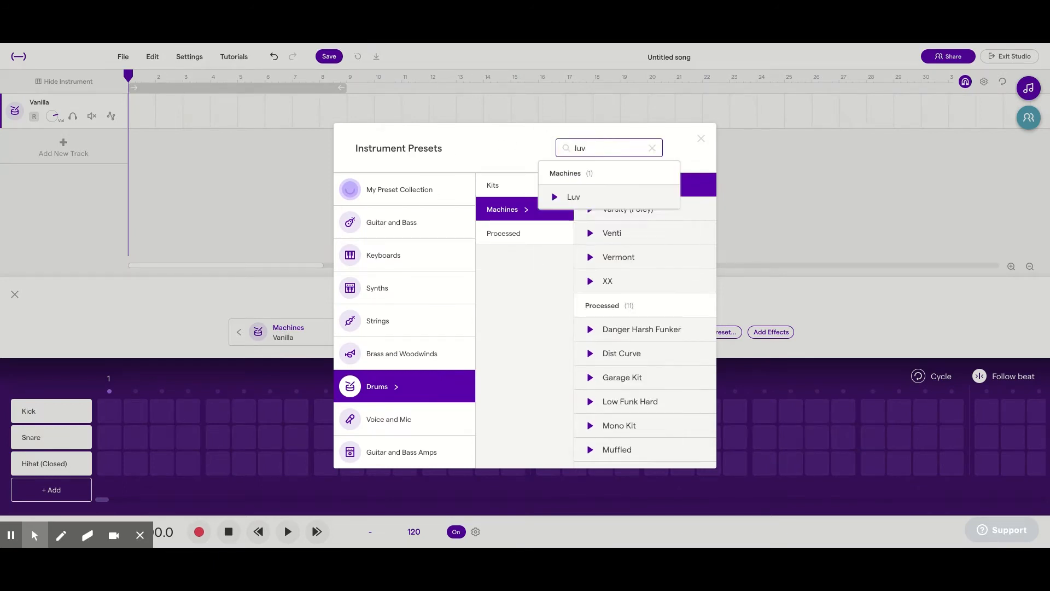
pyautogui.click(573, 196)
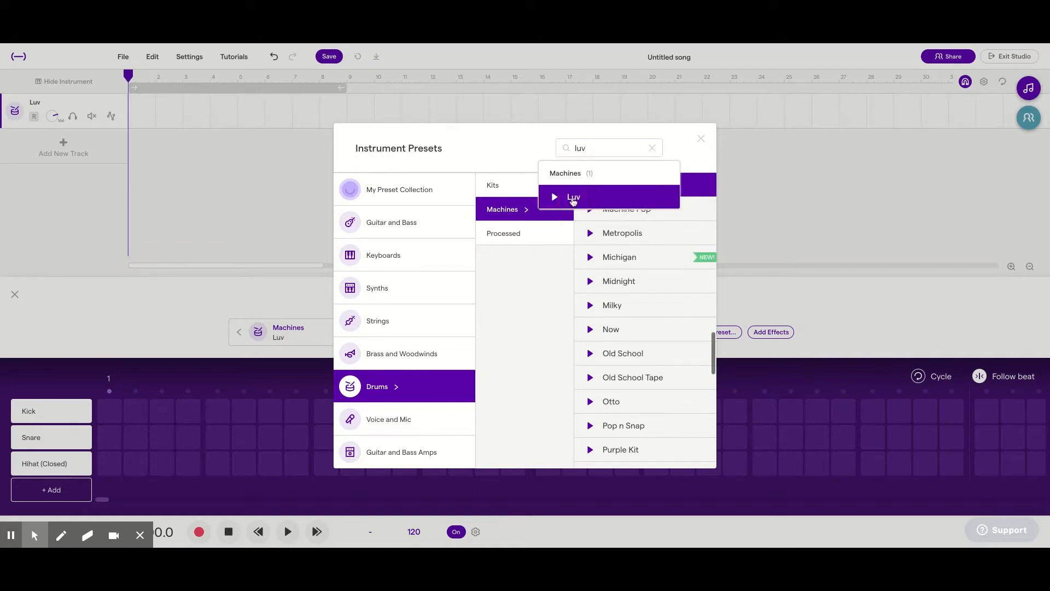
pyautogui.click(699, 139)
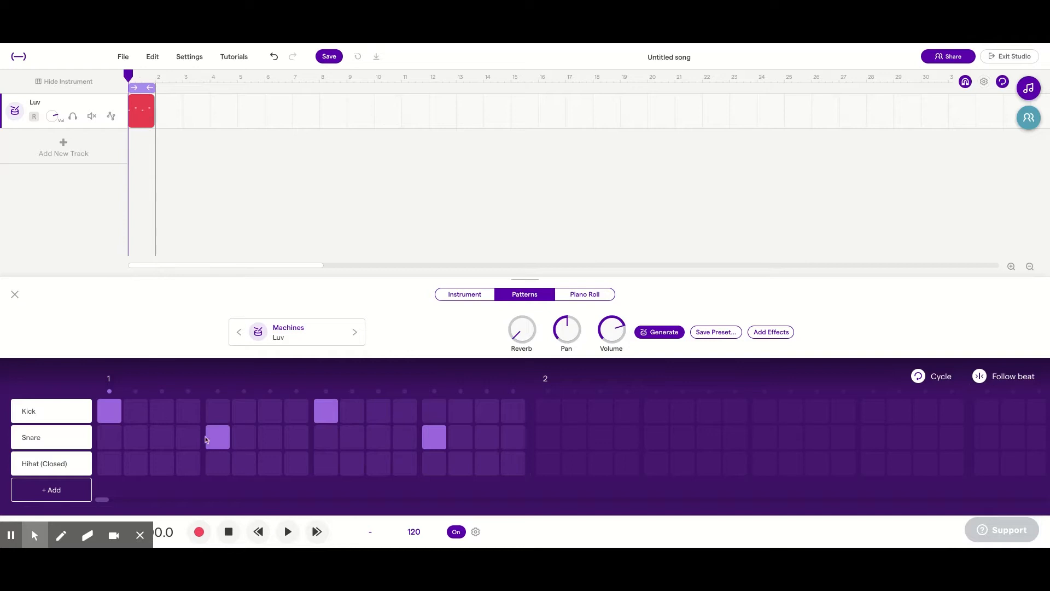
# Step: Play back the first bar's Luv kick-and-snare pattern to audition it, then stop
pyautogui.click(286, 531)
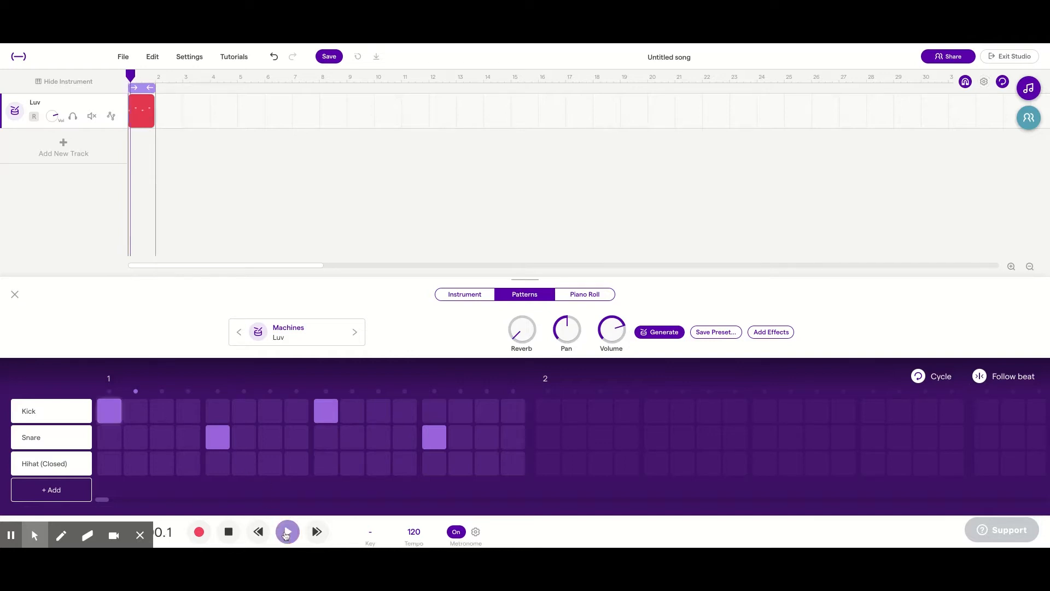
pyautogui.click(287, 531)
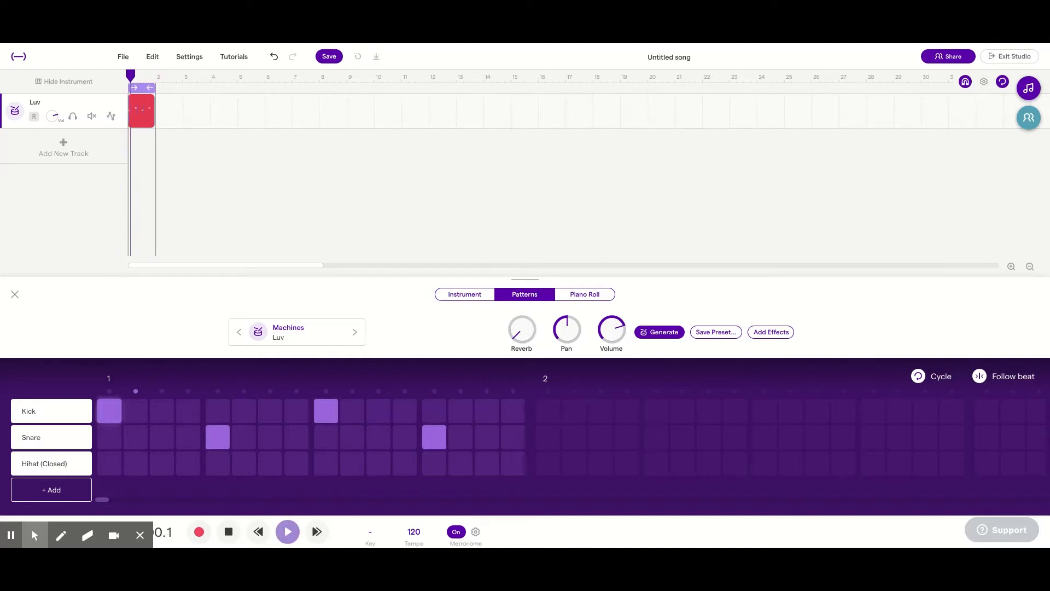
pyautogui.click(286, 531)
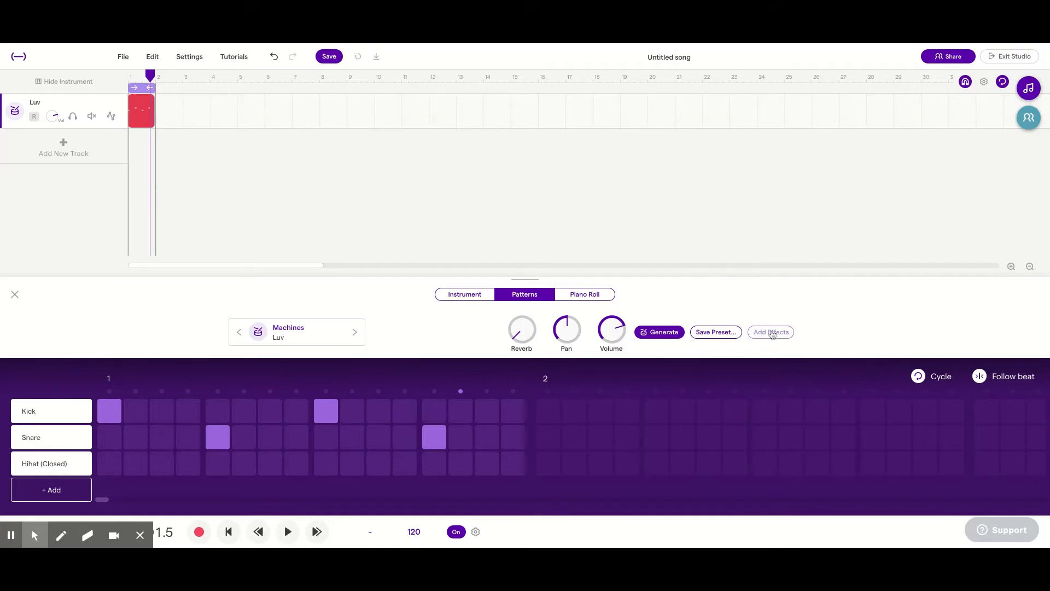
# Step: Add a Dynamics Compressor to the Luv track with 15 ms attack, 5.8 ms release and 8.2:1 ratio
pyautogui.click(770, 331)
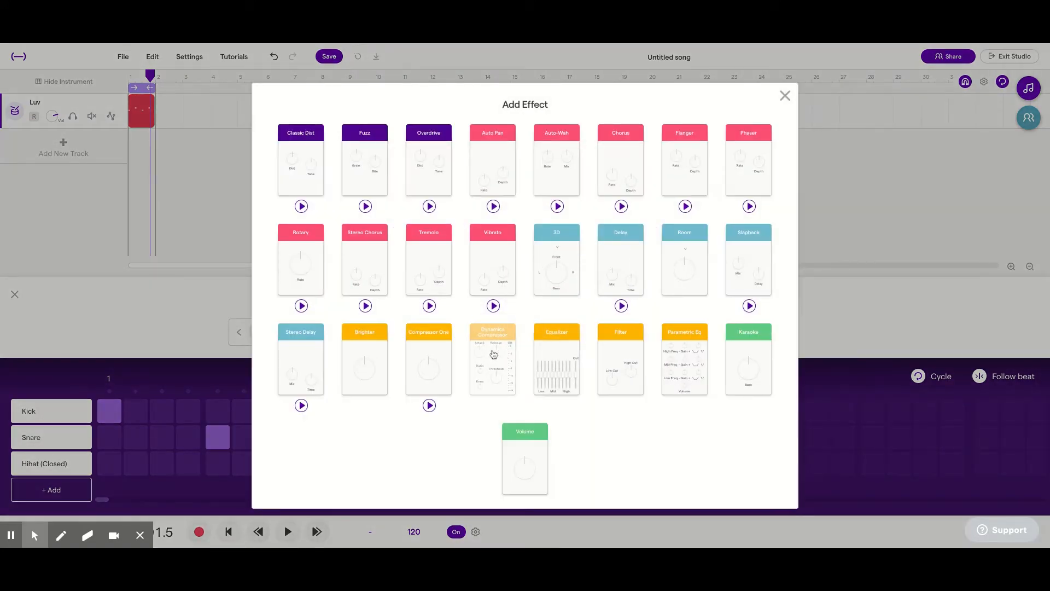
pyautogui.click(492, 359)
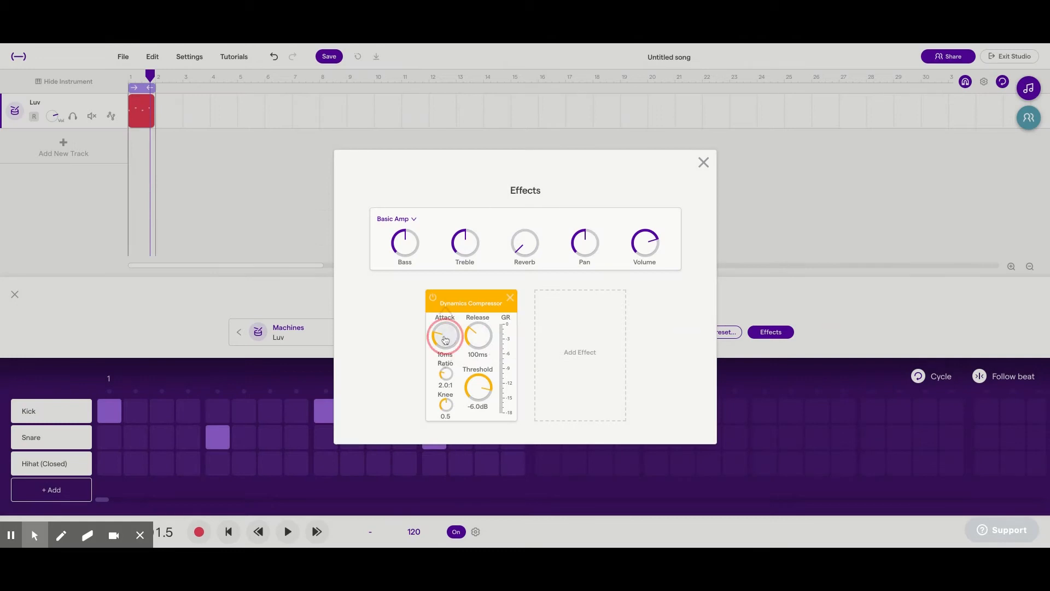
pyautogui.moveTo(444, 334); pyautogui.dragTo(444, 321)
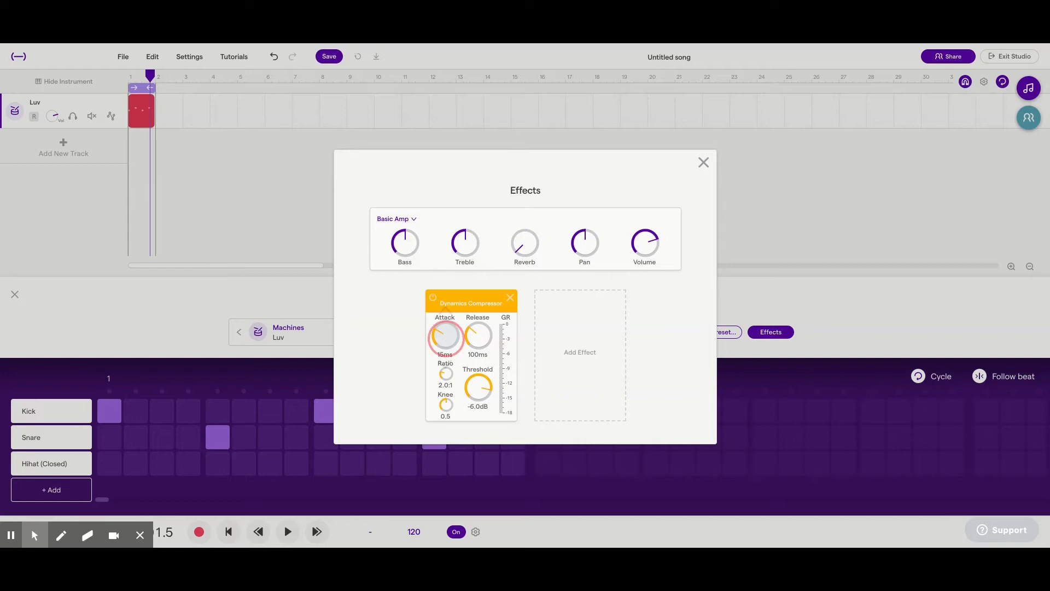
pyautogui.moveTo(444, 335); pyautogui.dragTo(444, 322)
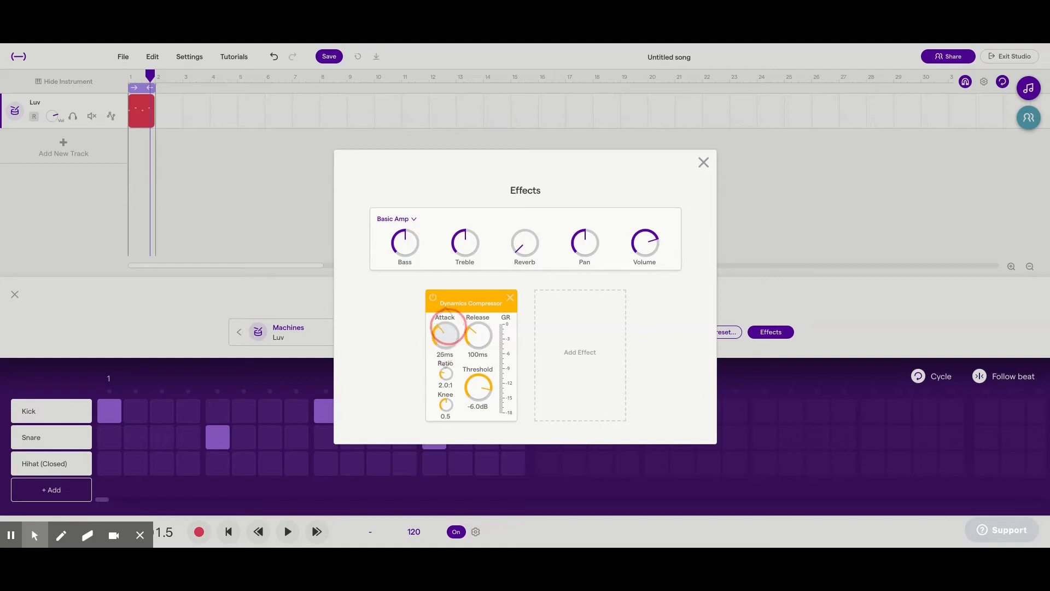
pyautogui.moveTo(445, 333); pyautogui.dragTo(445, 348)
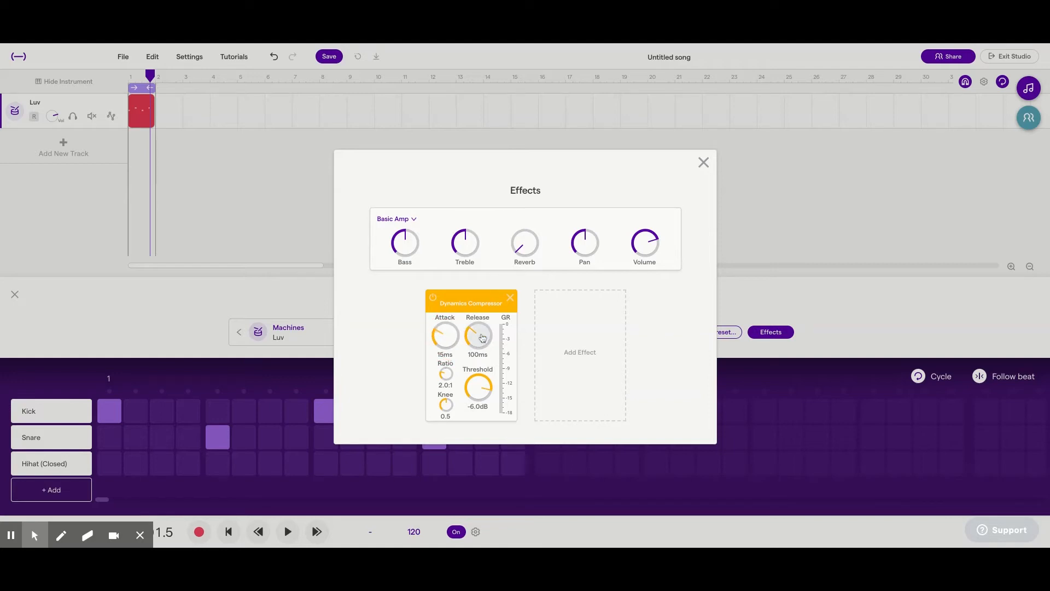
pyautogui.moveTo(478, 334); pyautogui.dragTo(478, 375)
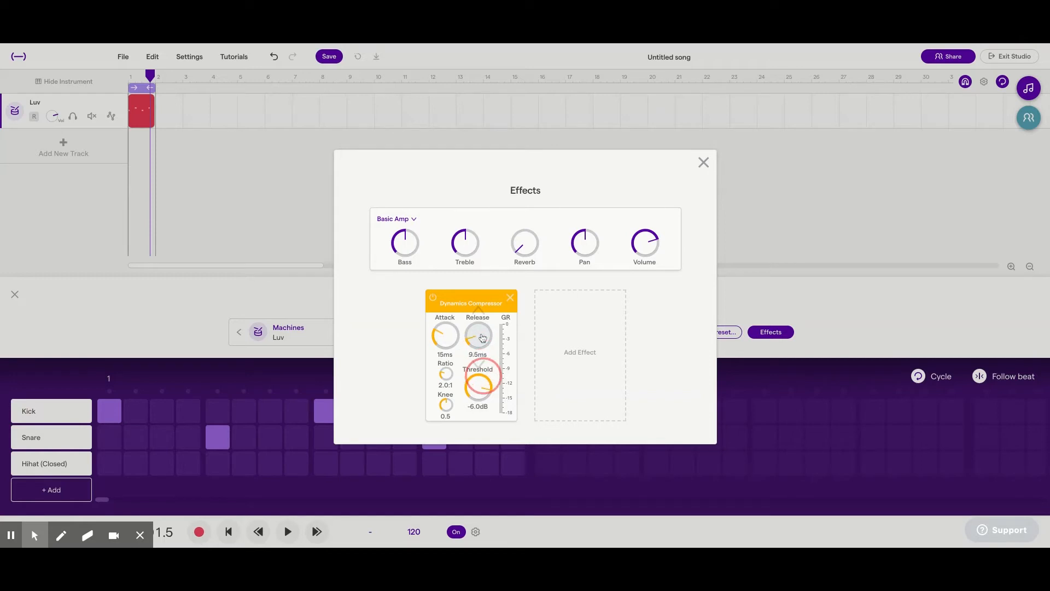
pyautogui.moveTo(478, 335); pyautogui.dragTo(478, 348)
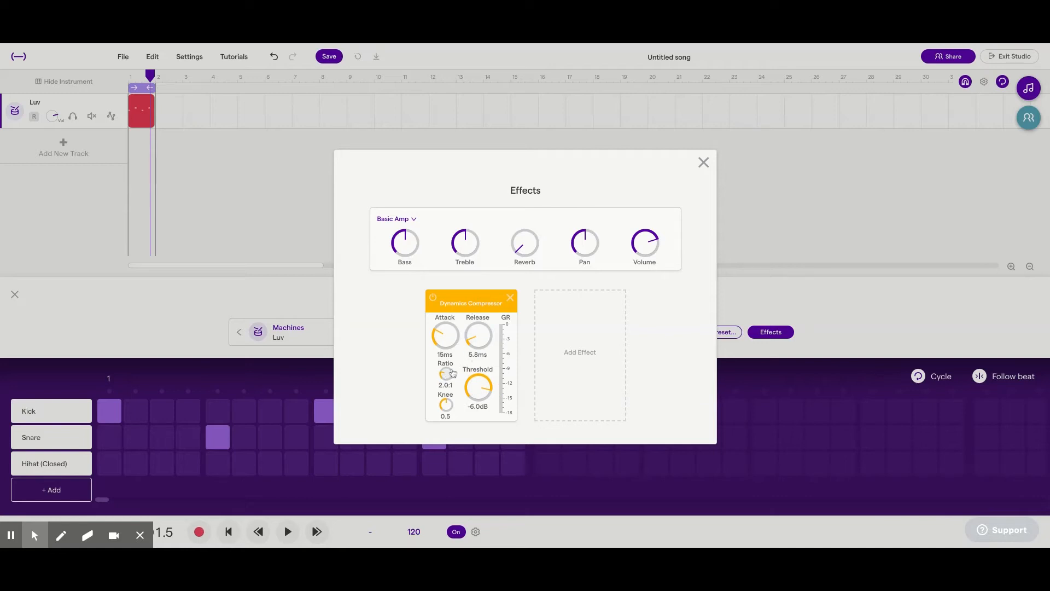
pyautogui.moveTo(446, 373); pyautogui.dragTo(451, 345)
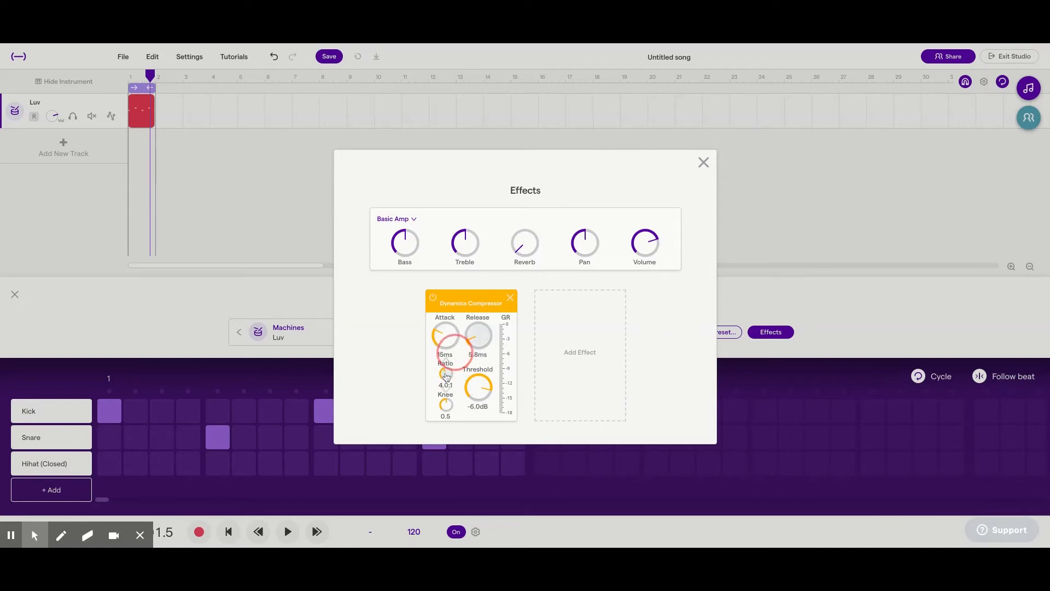
pyautogui.moveTo(445, 374); pyautogui.dragTo(445, 365)
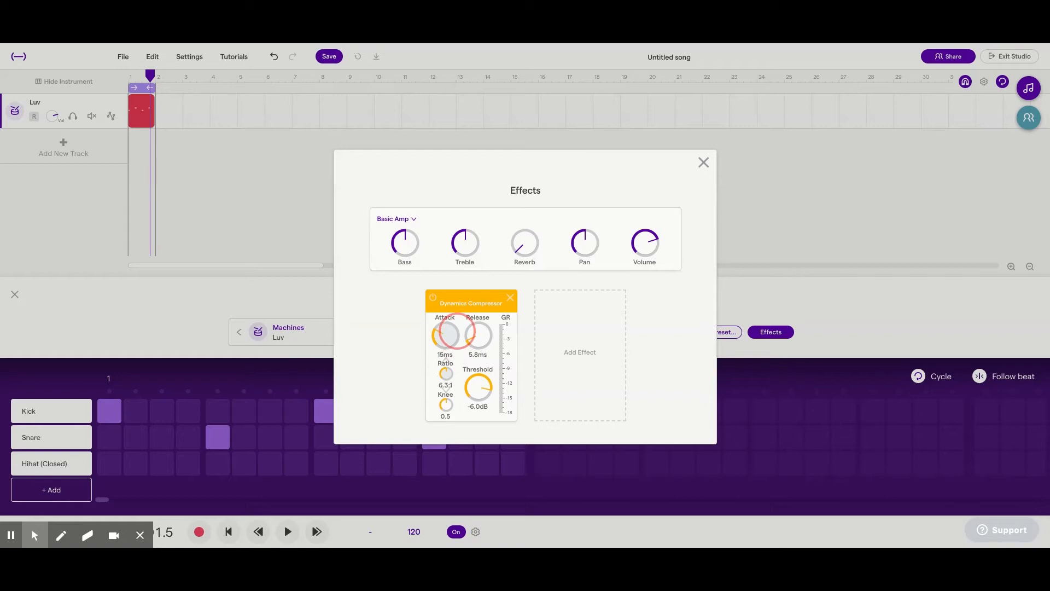
pyautogui.moveTo(445, 372); pyautogui.dragTo(445, 354)
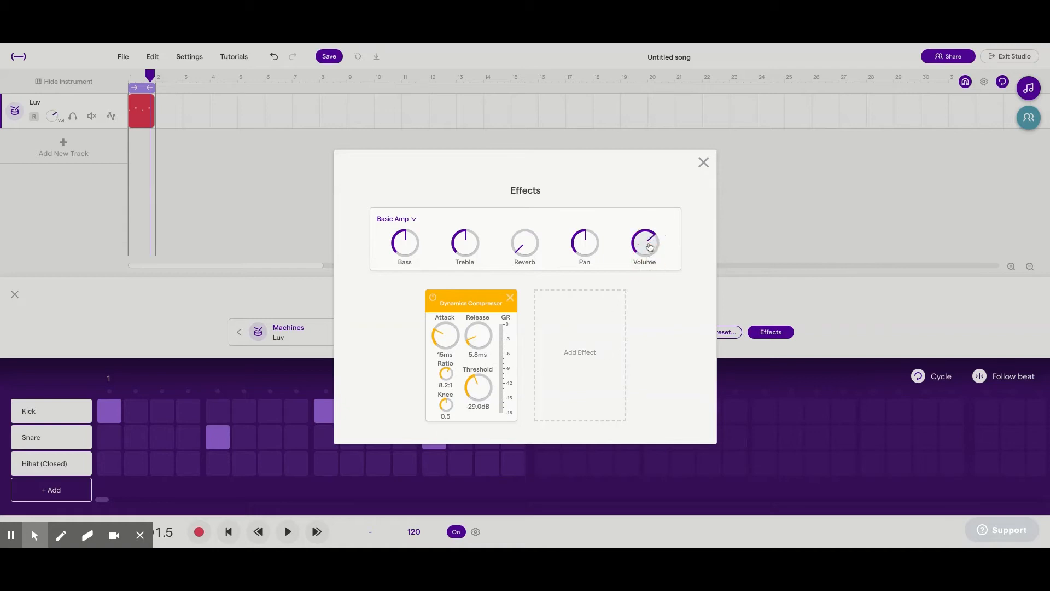
# Step: Audition the compressed Luv beat once, then loop its region out to measure 41
pyautogui.click(703, 161)
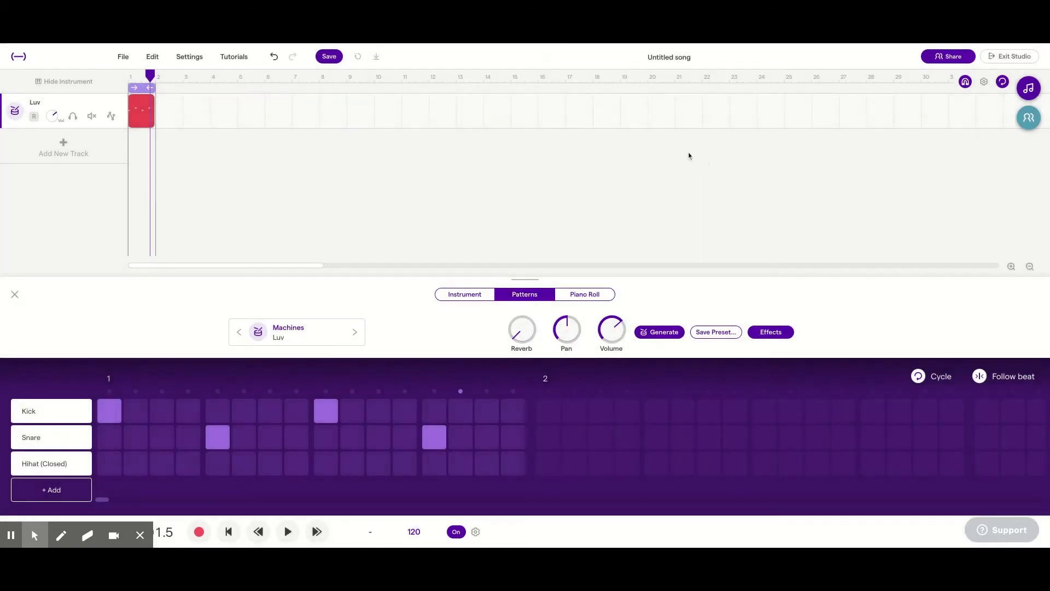
pyautogui.click(286, 532)
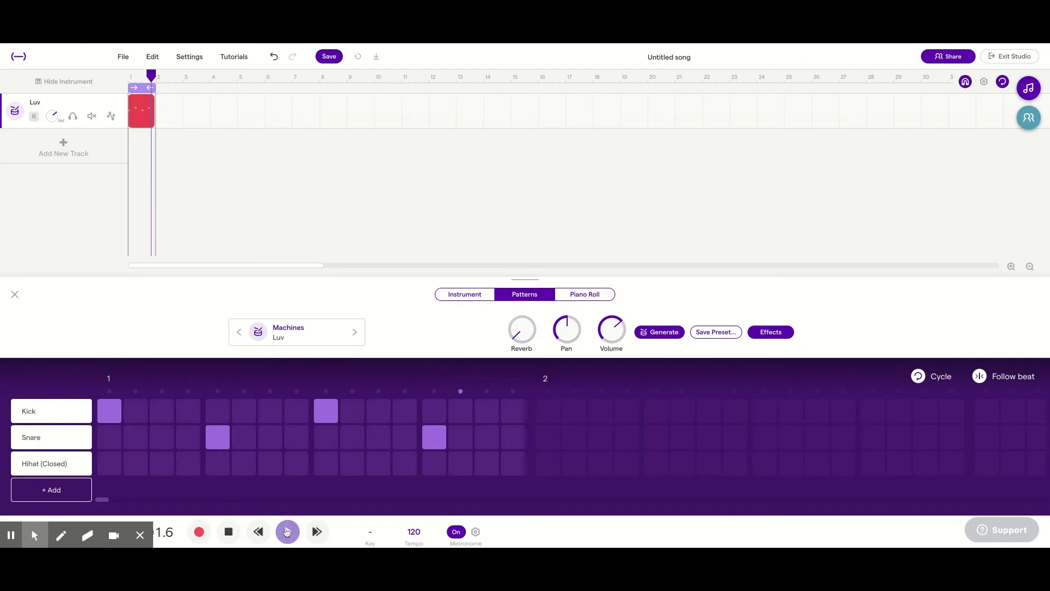
pyautogui.click(287, 532)
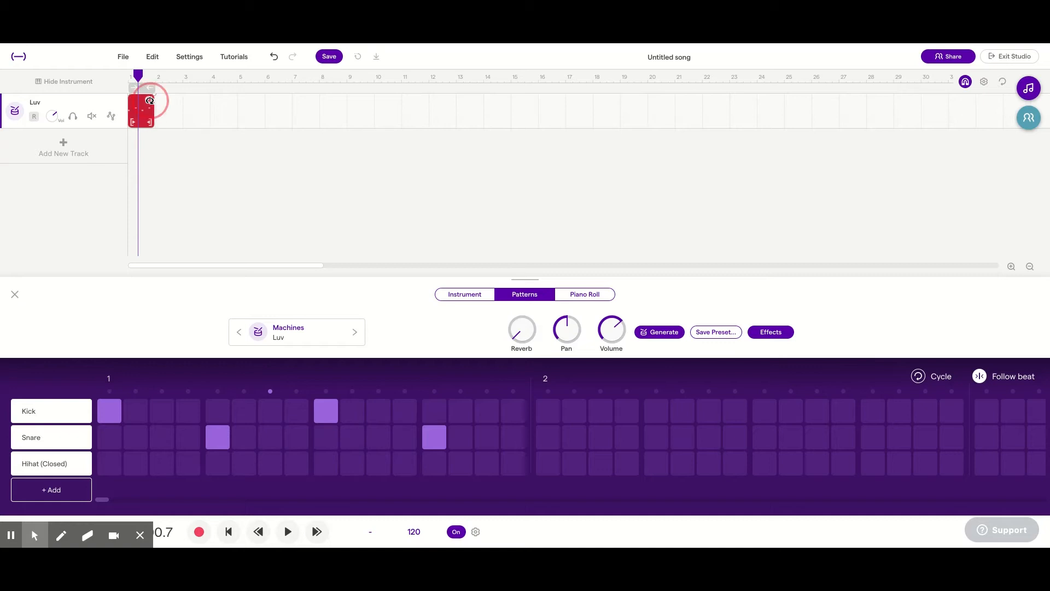
pyautogui.moveTo(149, 102); pyautogui.dragTo(302, 102)
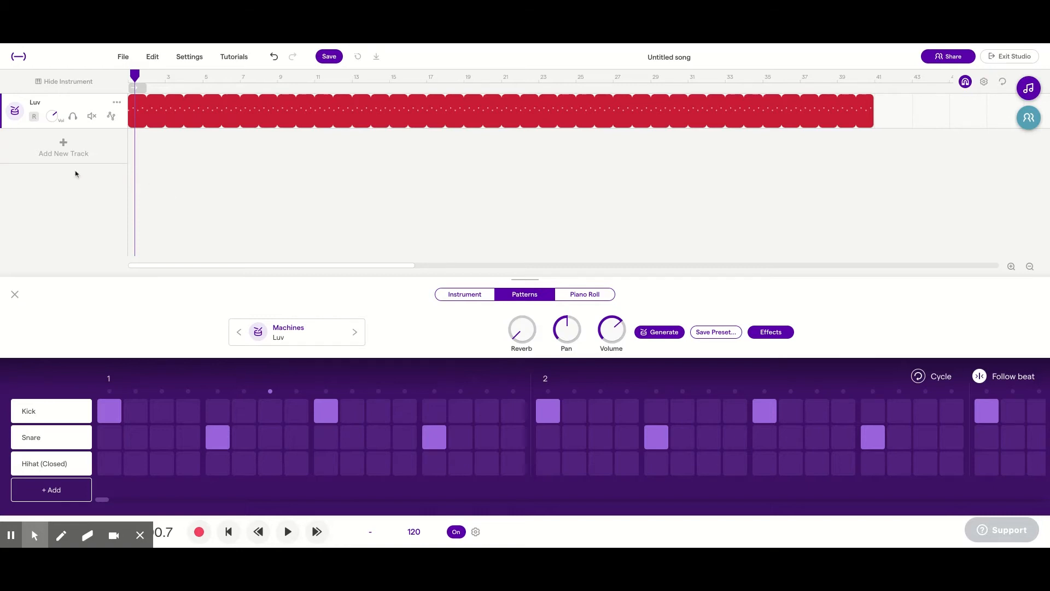
pyautogui.moveTo(63, 145)
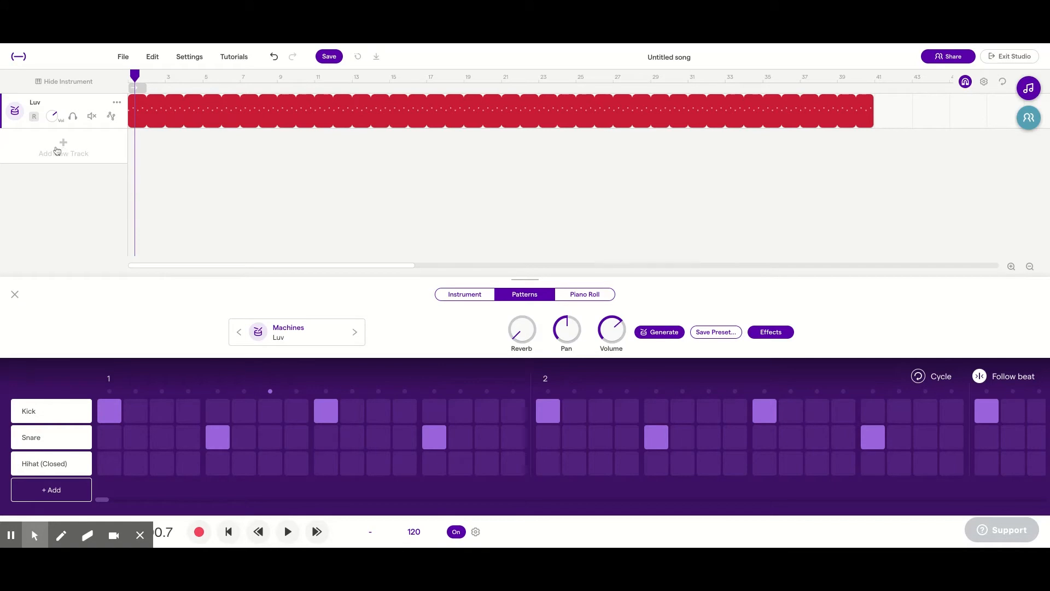
# Step: Add a second drum track using the CR-18 machine kit found by searching 'cr-18'
pyautogui.click(64, 149)
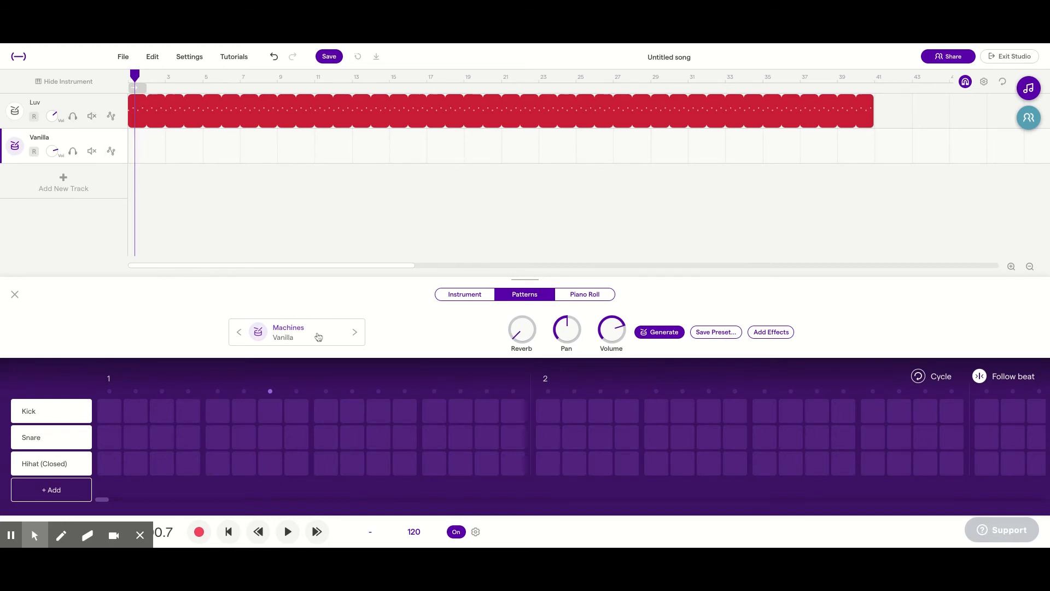
pyautogui.click(288, 331)
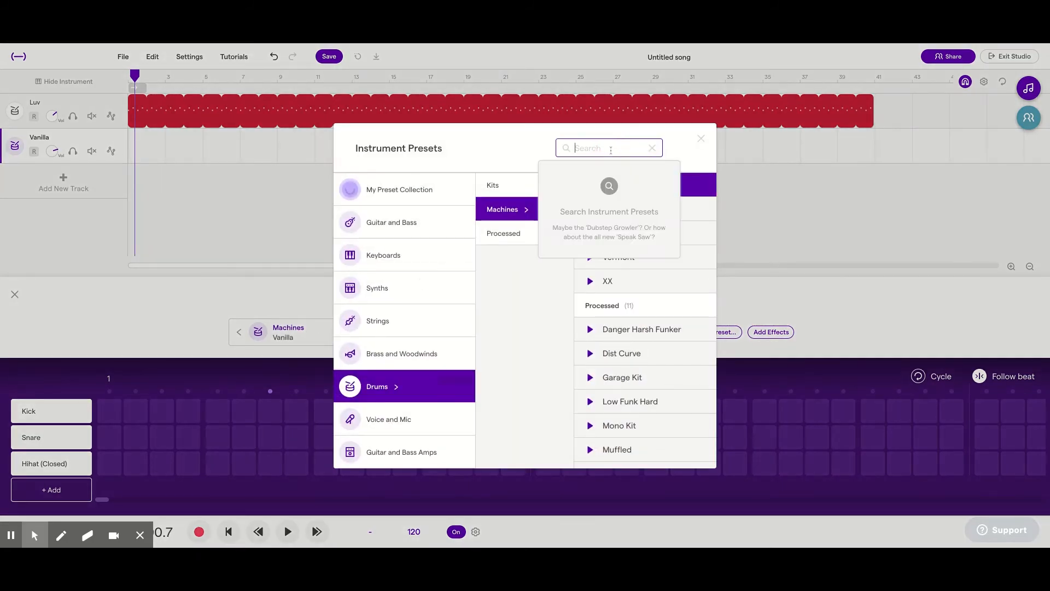
pyautogui.write('cr-18')
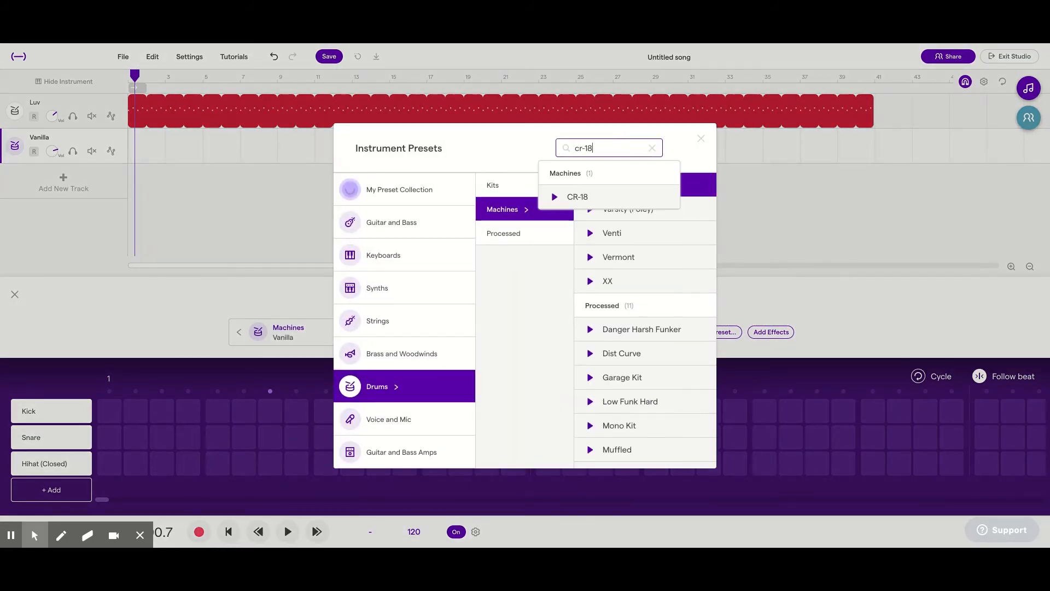
pyautogui.click(577, 196)
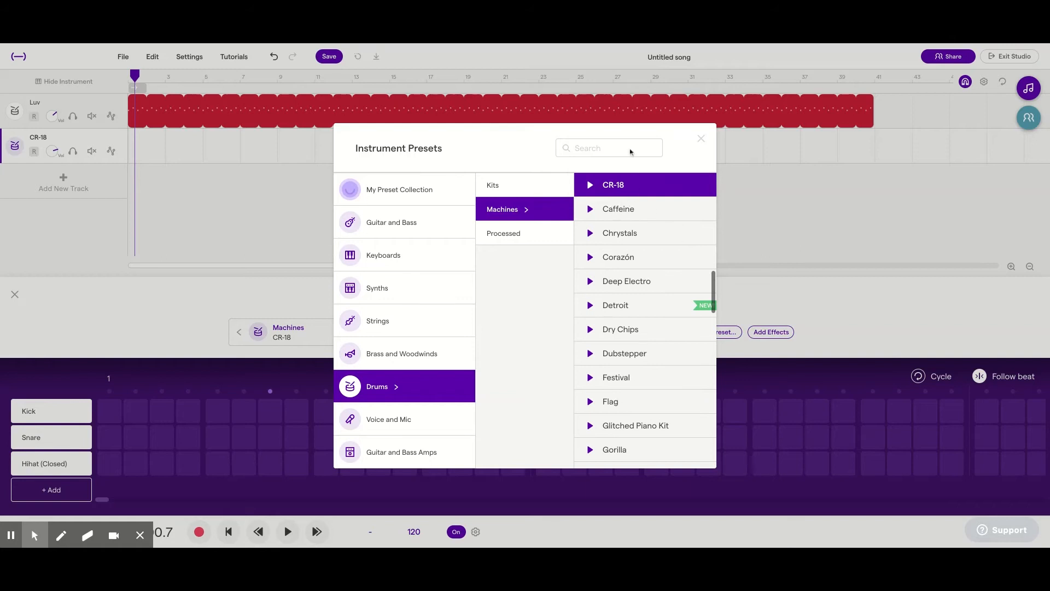
pyautogui.click(699, 139)
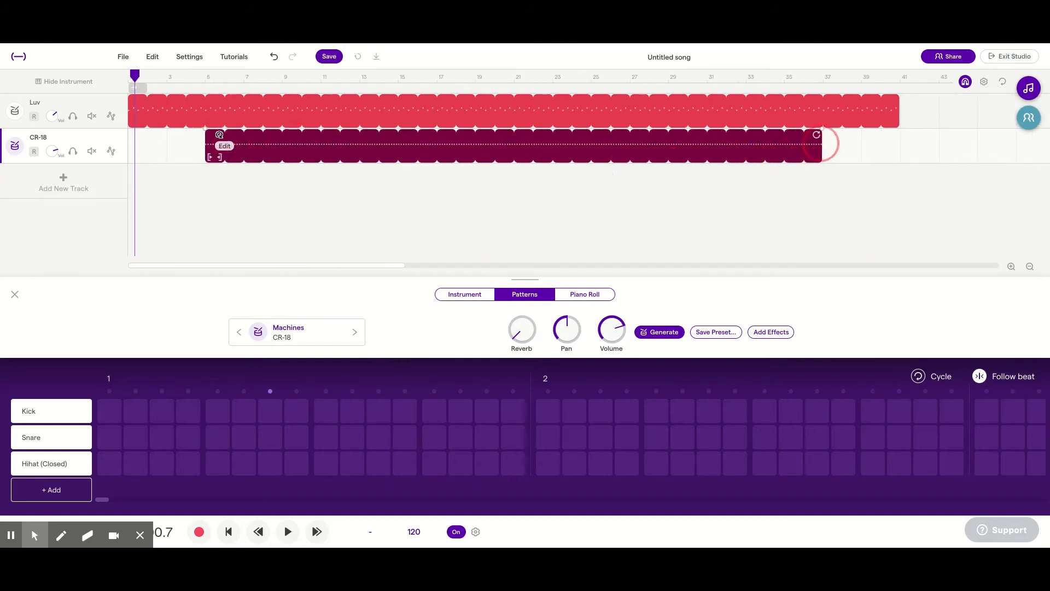
# Step: Loop the CR-18 region out to measure 41 and play the arrangement from the beginning
pyautogui.moveTo(821, 144); pyautogui.dragTo(896, 145)
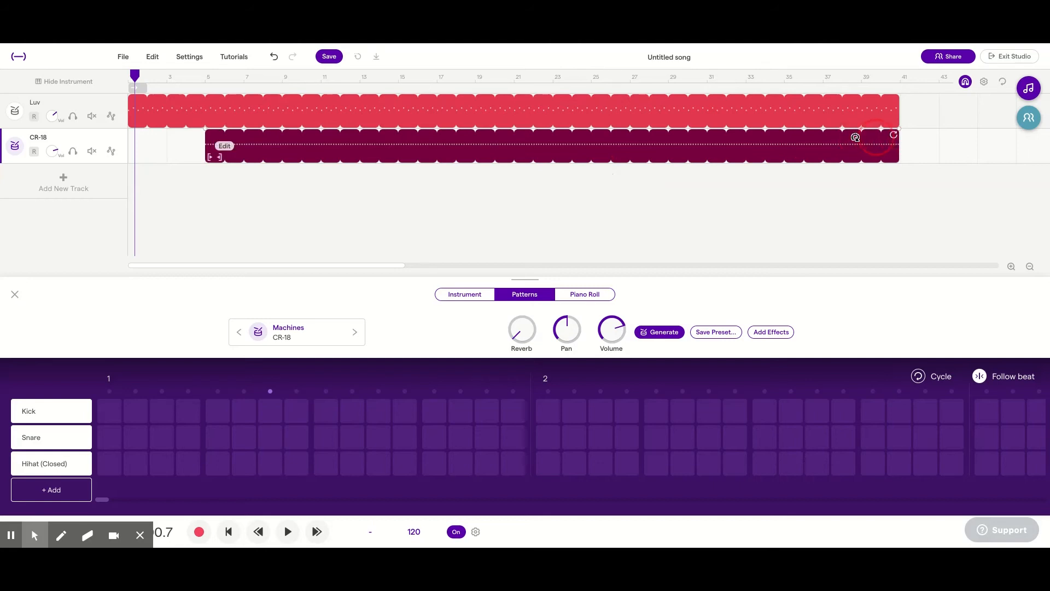
pyautogui.moveTo(186, 171)
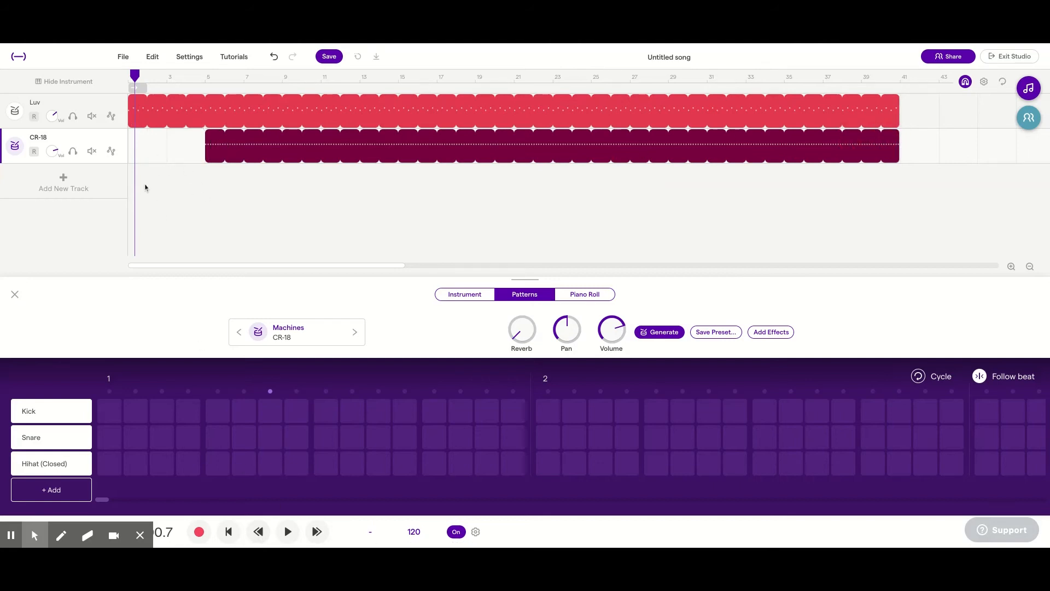
pyautogui.click(286, 532)
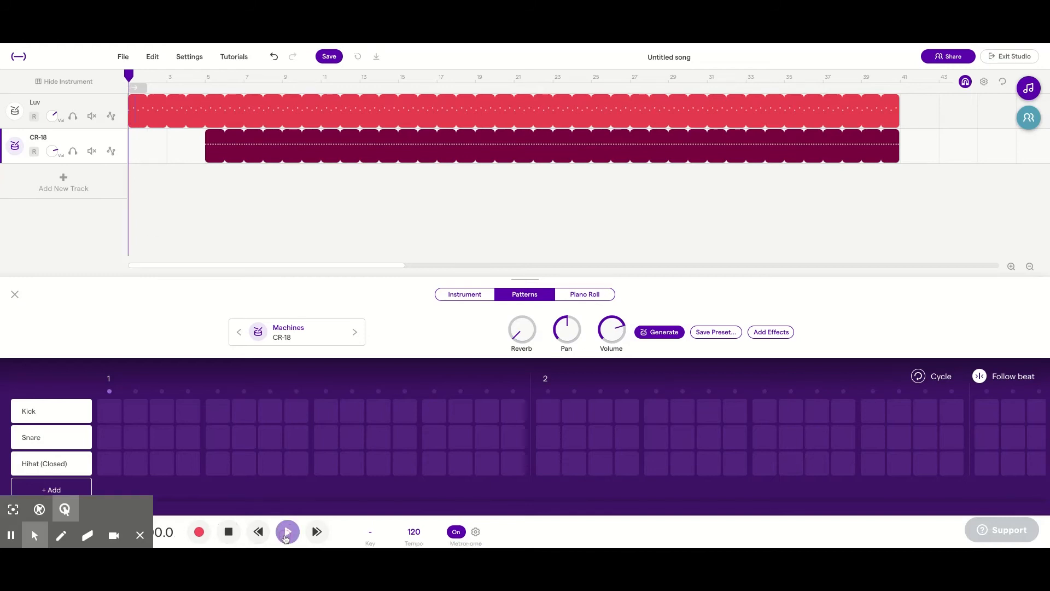
pyautogui.click(287, 531)
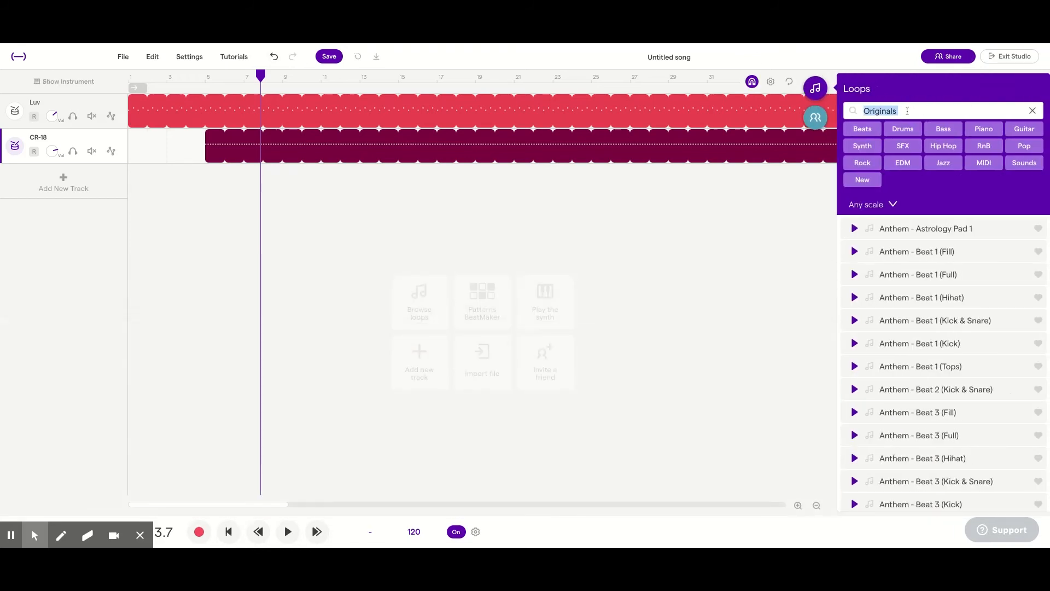
# Step: Add the Beat - Crispy Clap 2 loop found with 'crisp' and trim its region to a single clap at measure 5
pyautogui.write('crispy clap')
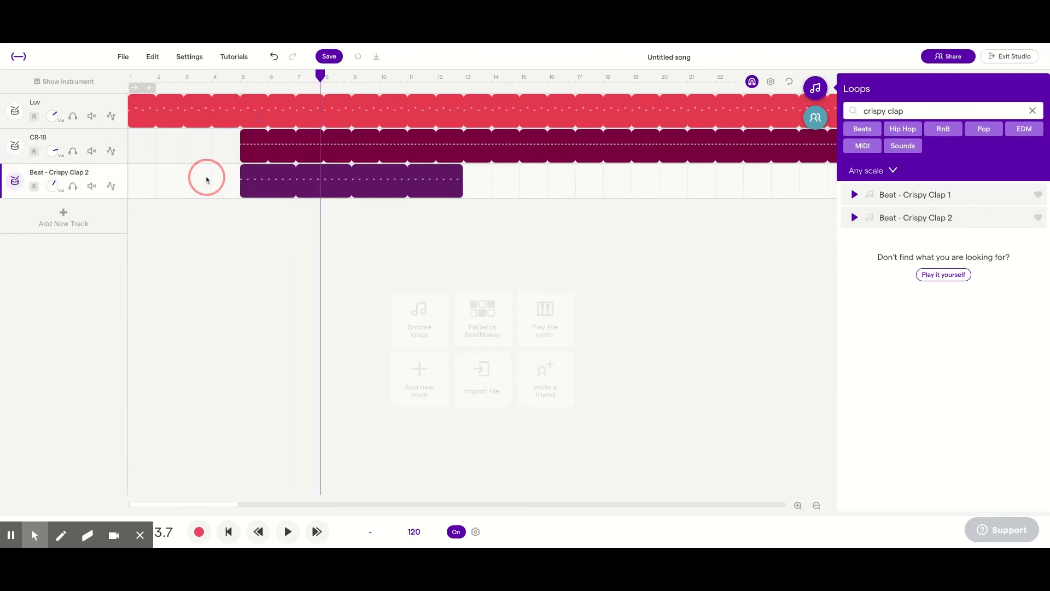
pyautogui.click(351, 179)
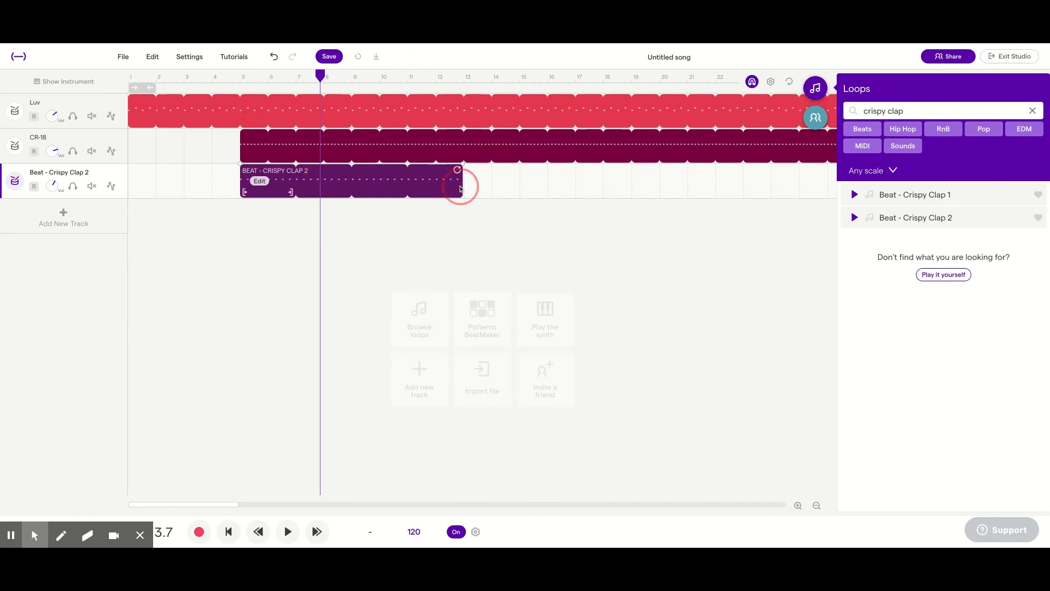
pyautogui.moveTo(459, 187); pyautogui.dragTo(458, 171)
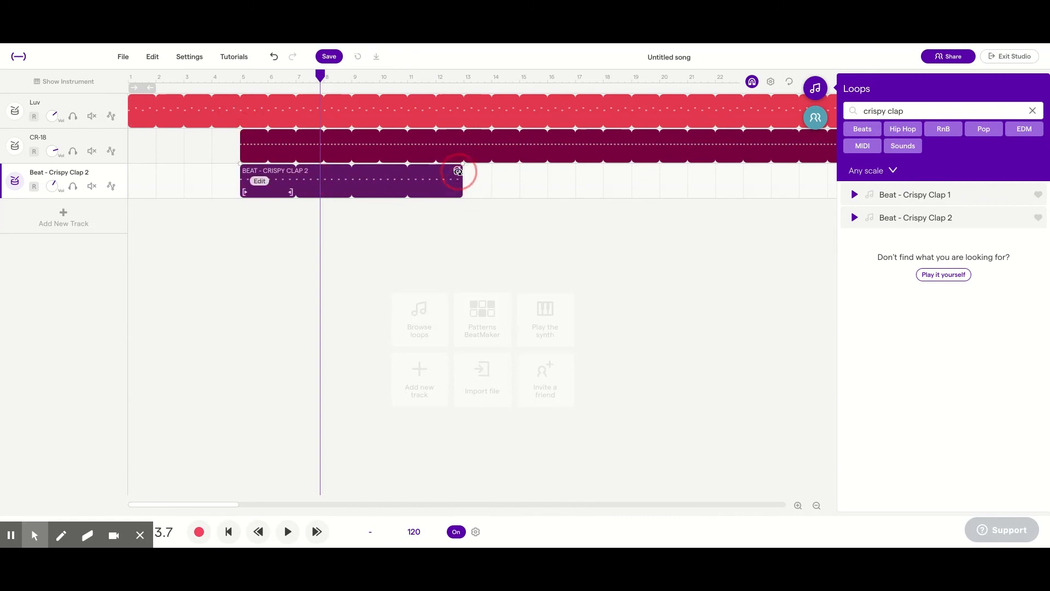
pyautogui.moveTo(459, 171); pyautogui.dragTo(291, 180)
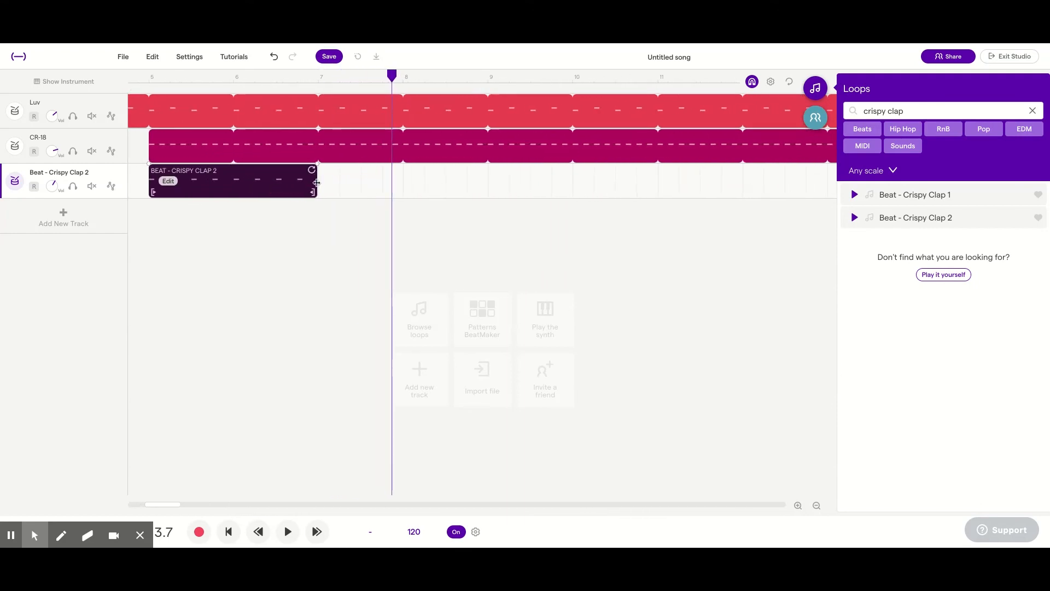
pyautogui.moveTo(314, 193); pyautogui.dragTo(271, 193)
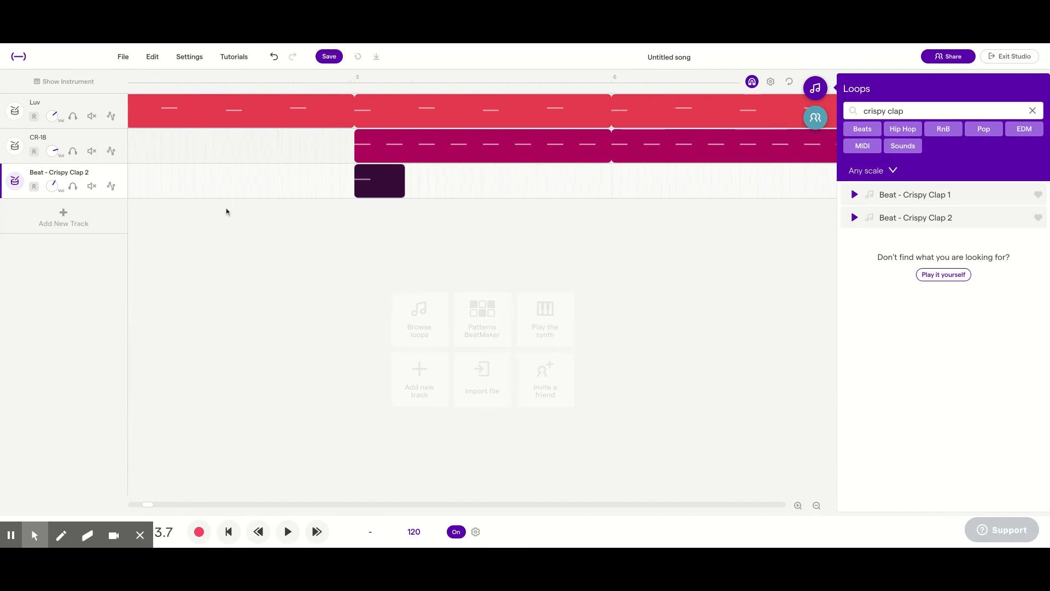
pyautogui.click(380, 180)
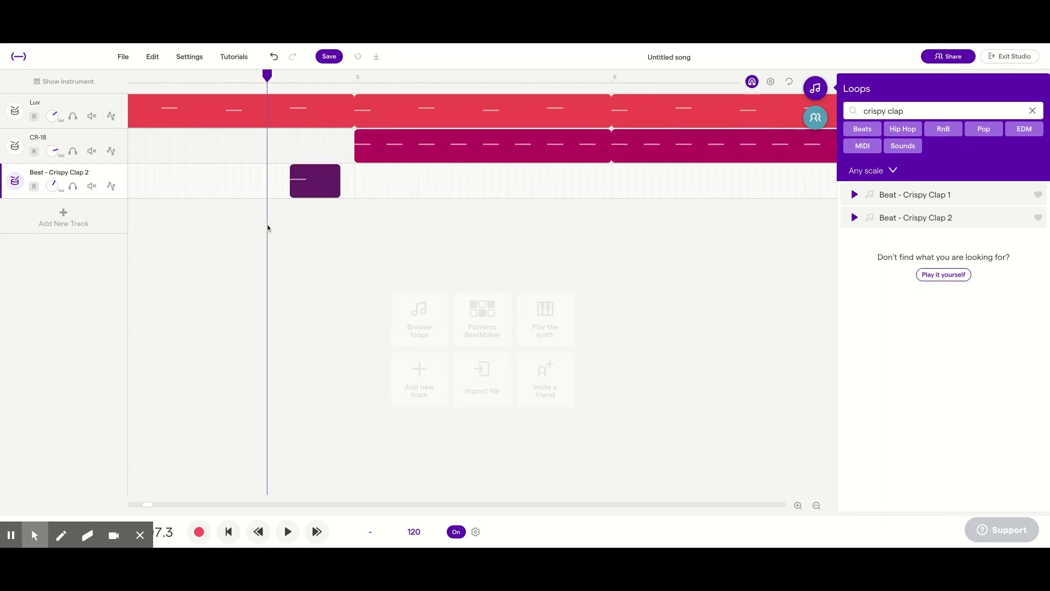
pyautogui.click(816, 506)
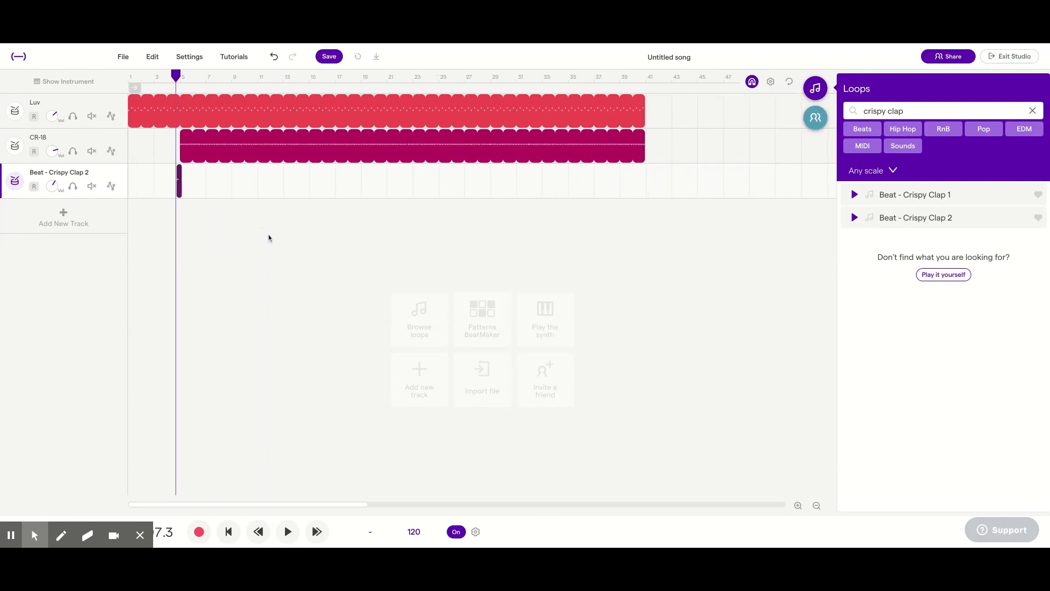
# Step: Stop playback and save the three-track drum project
pyautogui.click(286, 532)
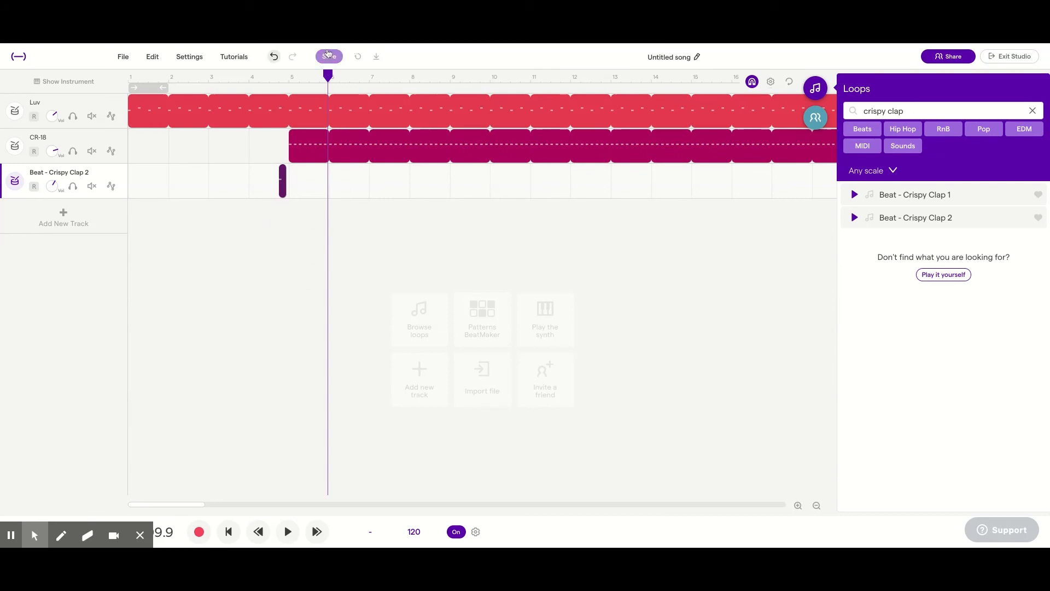
pyautogui.click(328, 56)
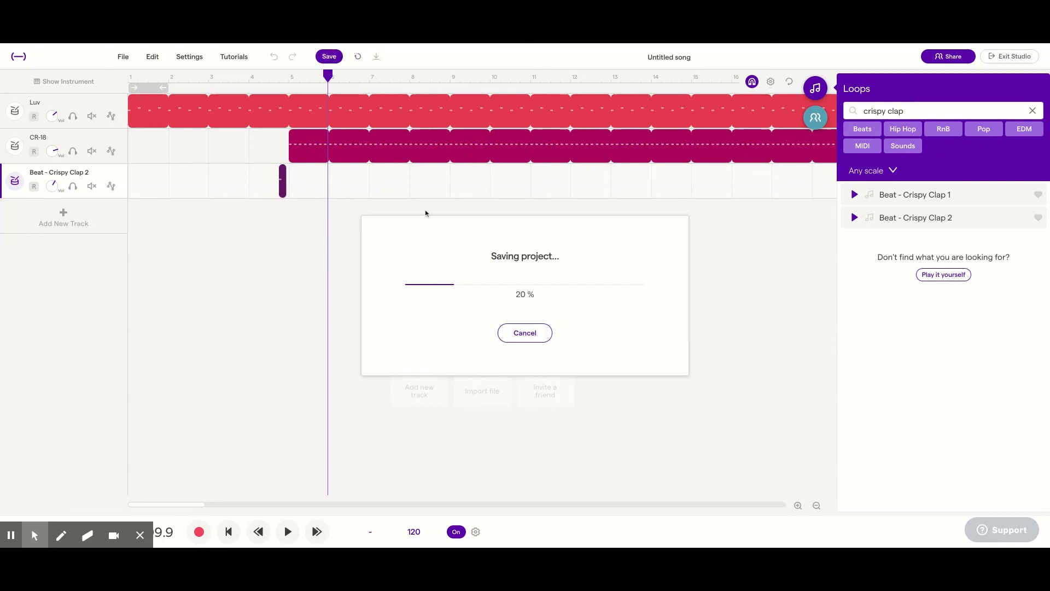
pyautogui.click(524, 333)
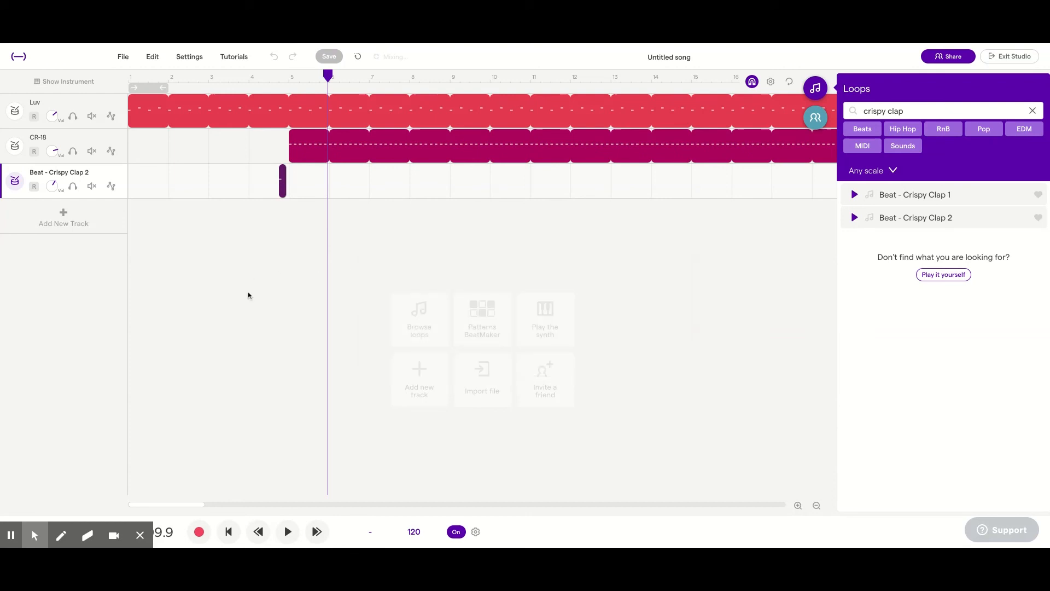